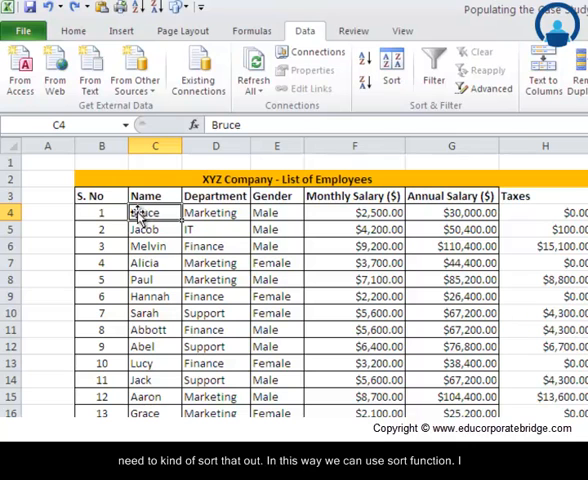
pyautogui.moveTo(392, 70)
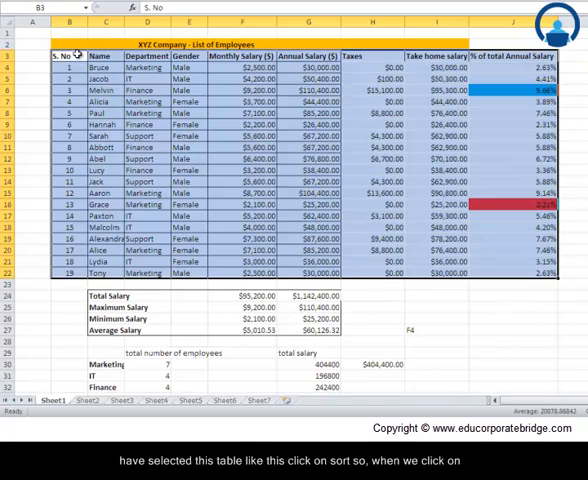
# - Select the employee table from the S. No header down and open the Sort dialog
pyautogui.click(311, 31)
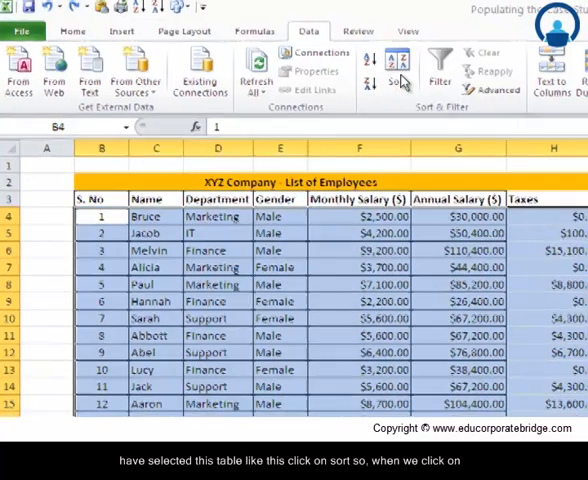
pyautogui.click(396, 75)
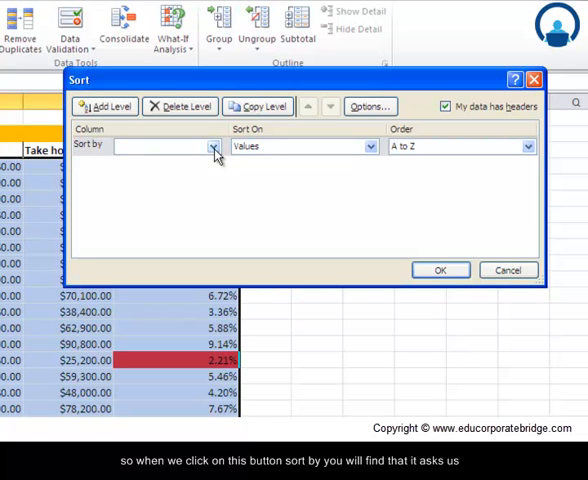
# - Set the sort column to Name, sorting on cell values
pyautogui.click(211, 146)
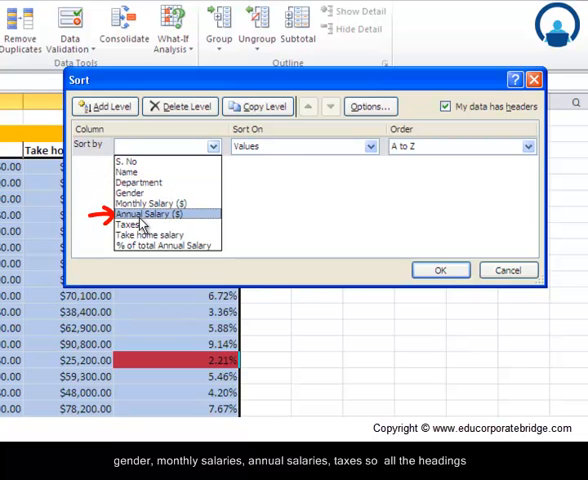
pyautogui.click(145, 234)
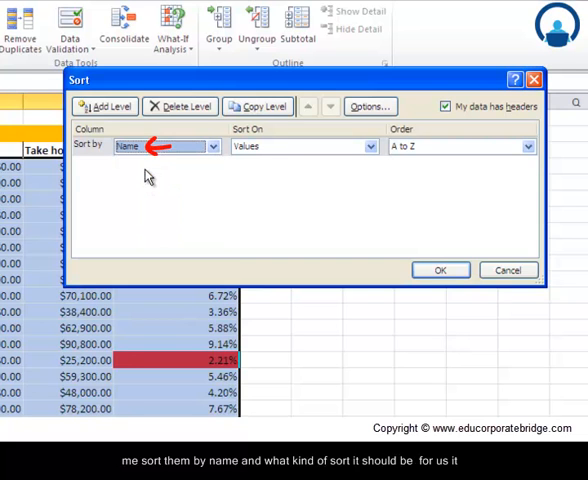
pyautogui.click(360, 146)
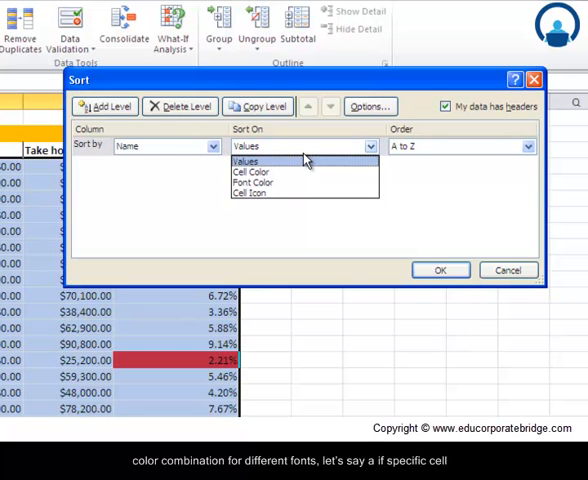
pyautogui.moveTo(293, 176)
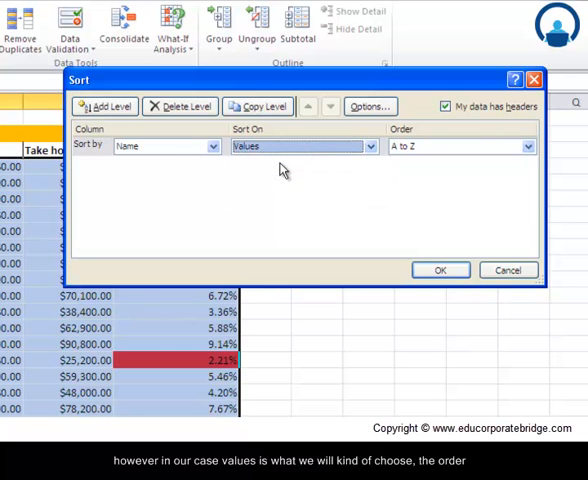
pyautogui.click(367, 147)
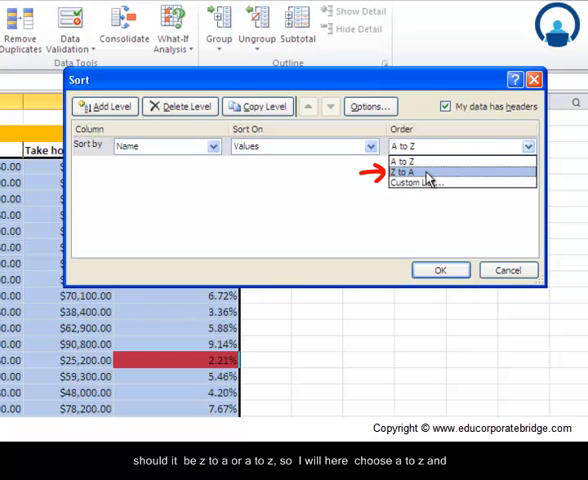
# - Apply an A to Z order on Name so Aaron and Abbott come first
pyautogui.click(410, 160)
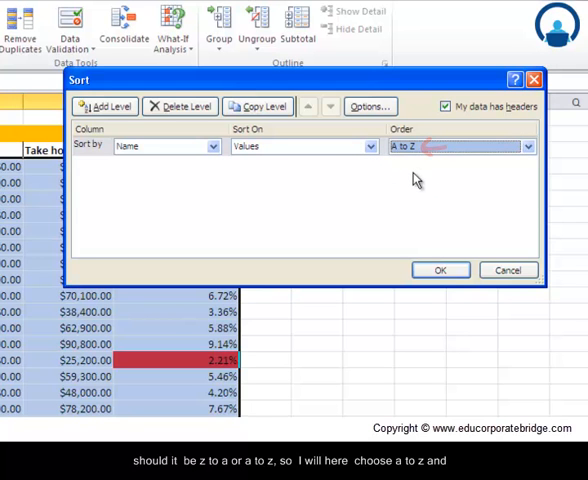
pyautogui.click(440, 269)
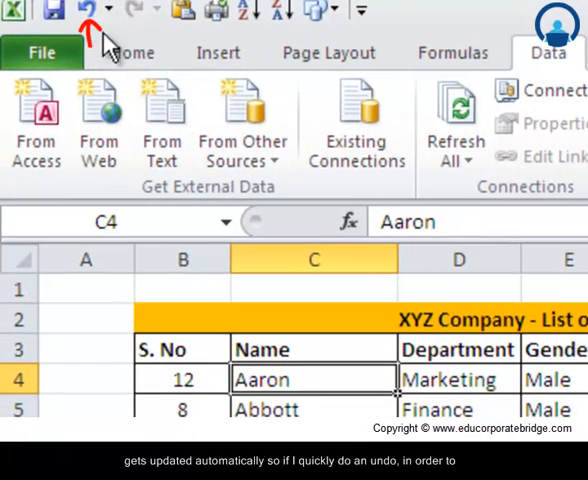
# - Undo the Name sort, restoring serial-number order with Bruce first
pyautogui.click(78, 10)
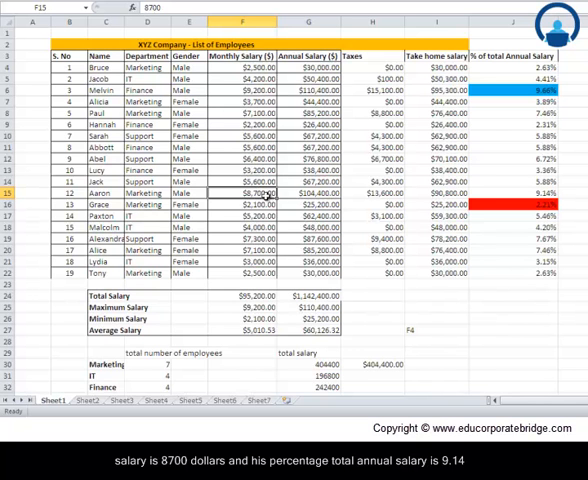
pyautogui.moveTo(449, 192)
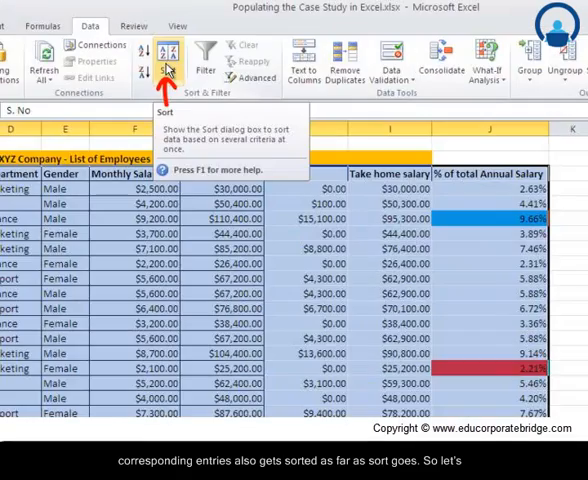
# - Re-sort the table A to Z by Name, then inspect the percentage formula in J4
pyautogui.click(166, 60)
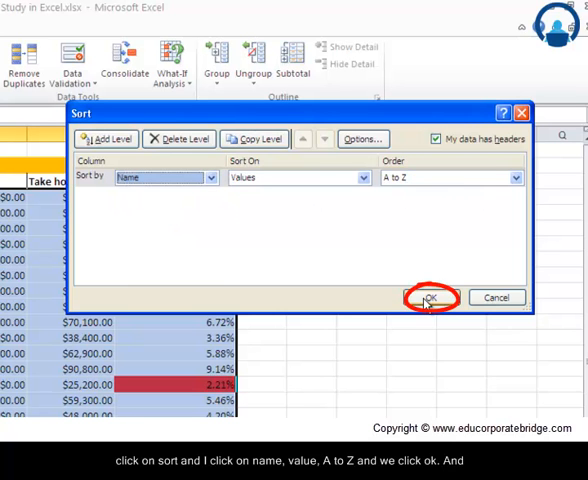
pyautogui.click(430, 297)
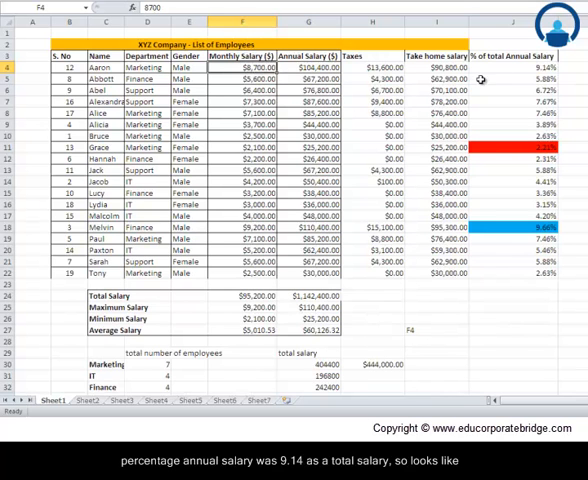
pyautogui.click(515, 65)
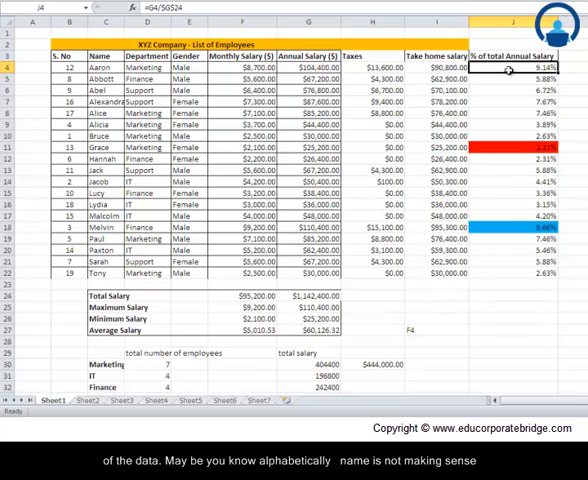
pyautogui.click(98, 67)
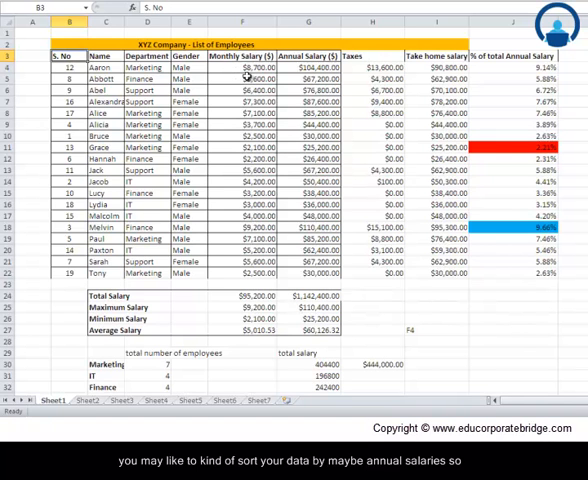
# - Sort the table by Annual Salary ($), Largest to Smallest, putting Melvin first
pyautogui.click(305, 67)
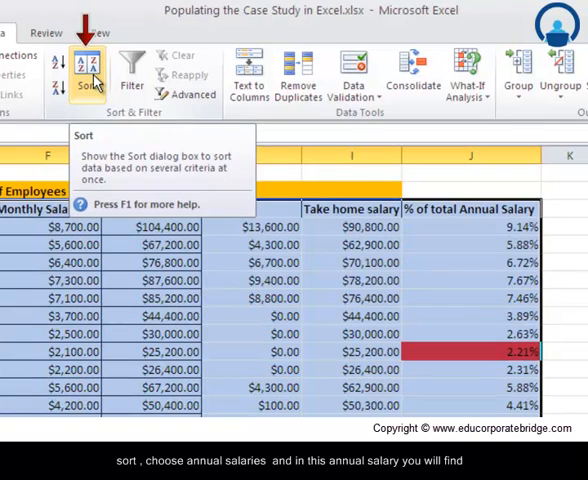
pyautogui.click(91, 72)
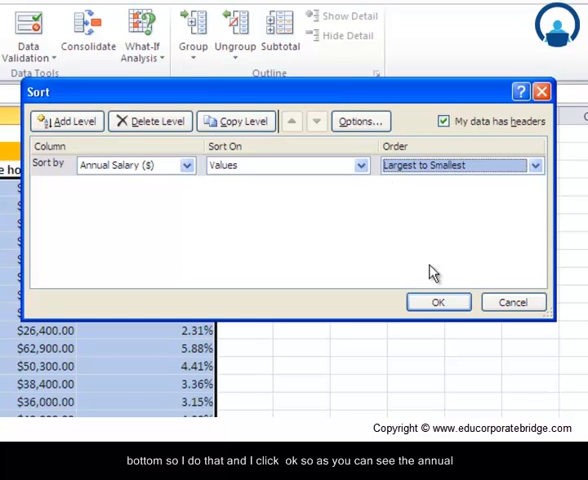
pyautogui.click(437, 302)
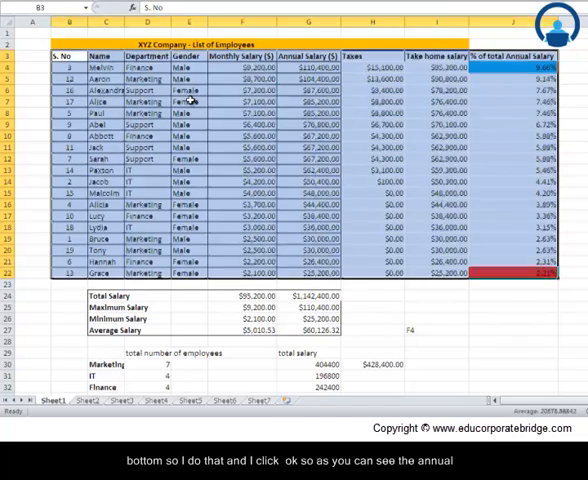
# - Check the annual salary formulas in cells G4, G6 and G5
pyautogui.click(300, 66)
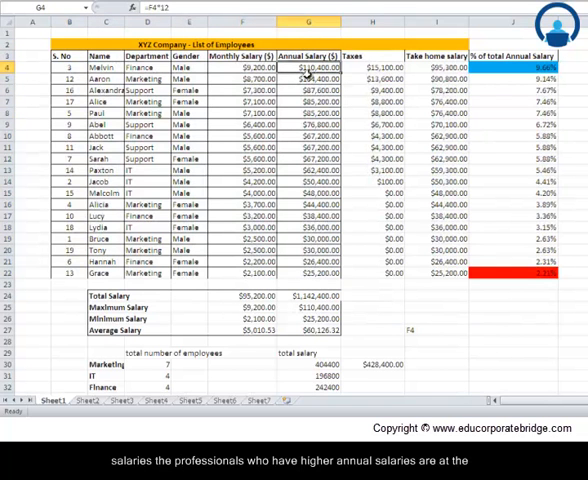
pyautogui.click(310, 77)
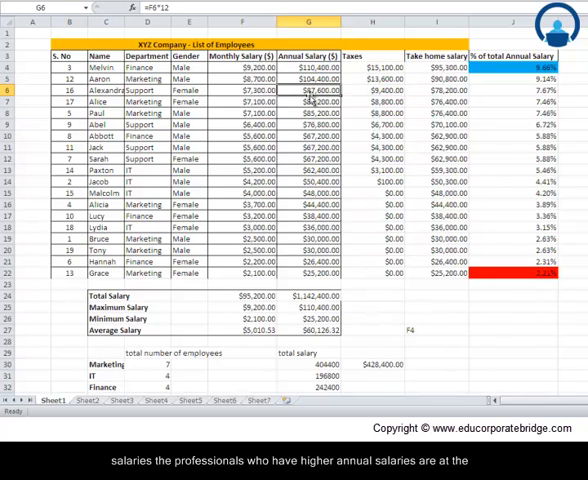
pyautogui.click(311, 67)
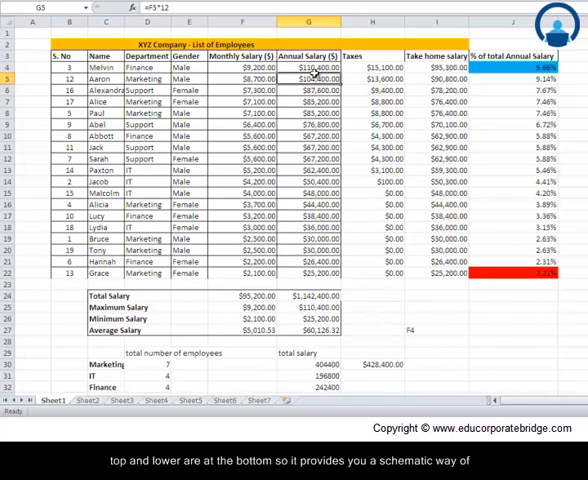